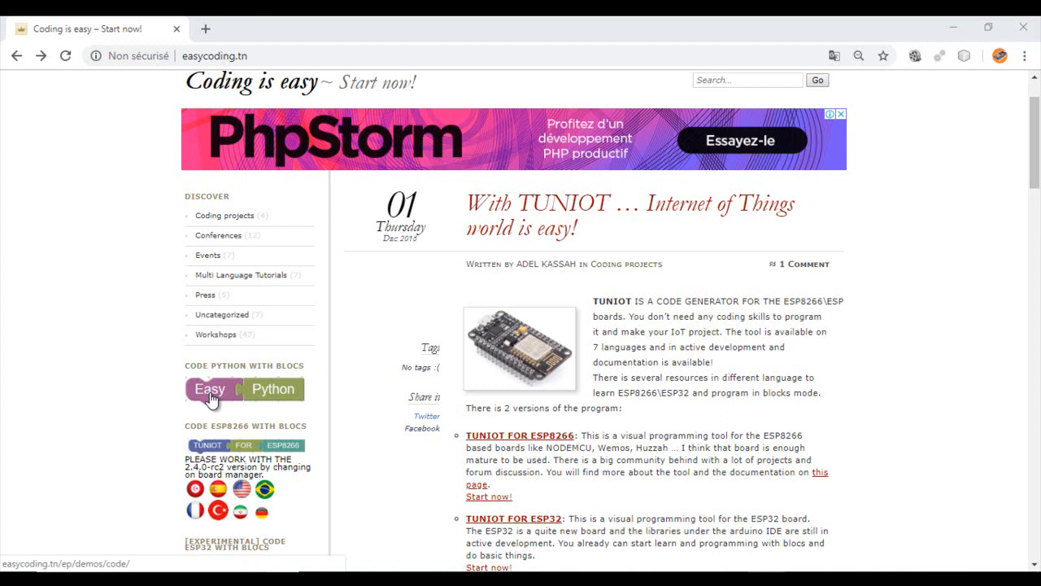
Open the Easy Python block editor from the easycoding.tn homepage
click(208, 388)
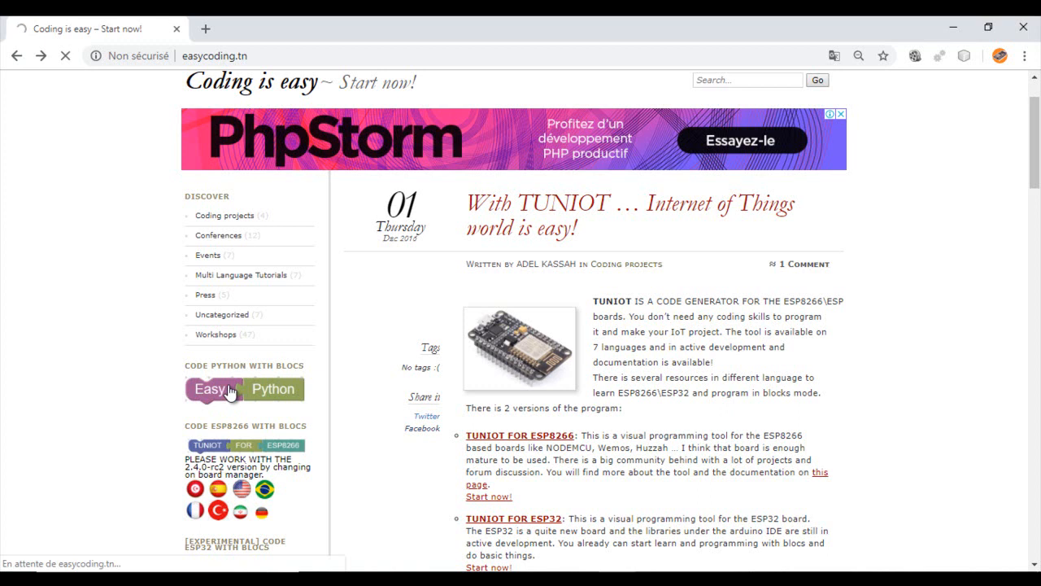
click(210, 389)
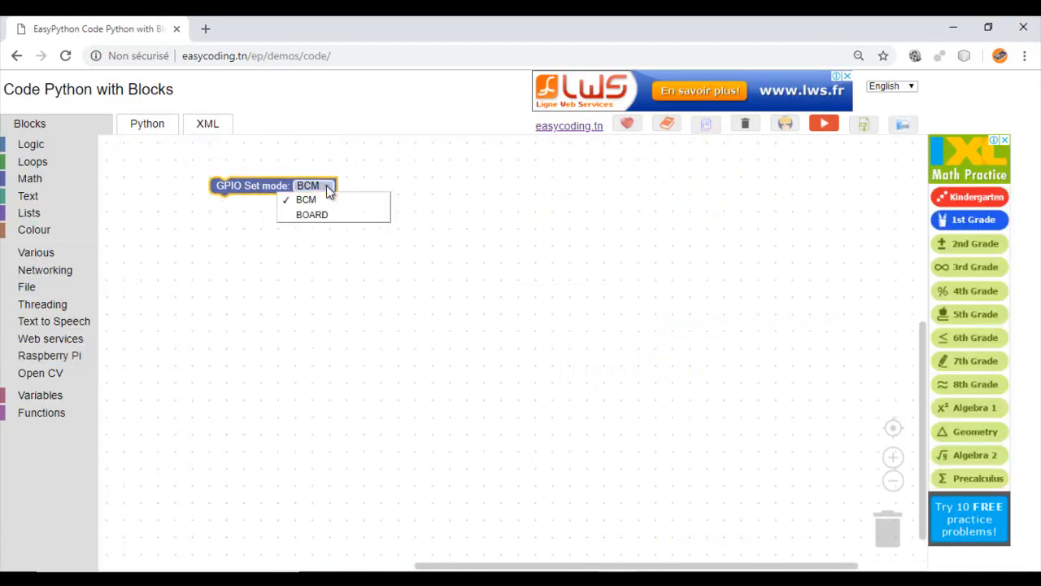
Keep Set mode at BCM and add a GPIO Digital write block for pin 3
click(306, 199)
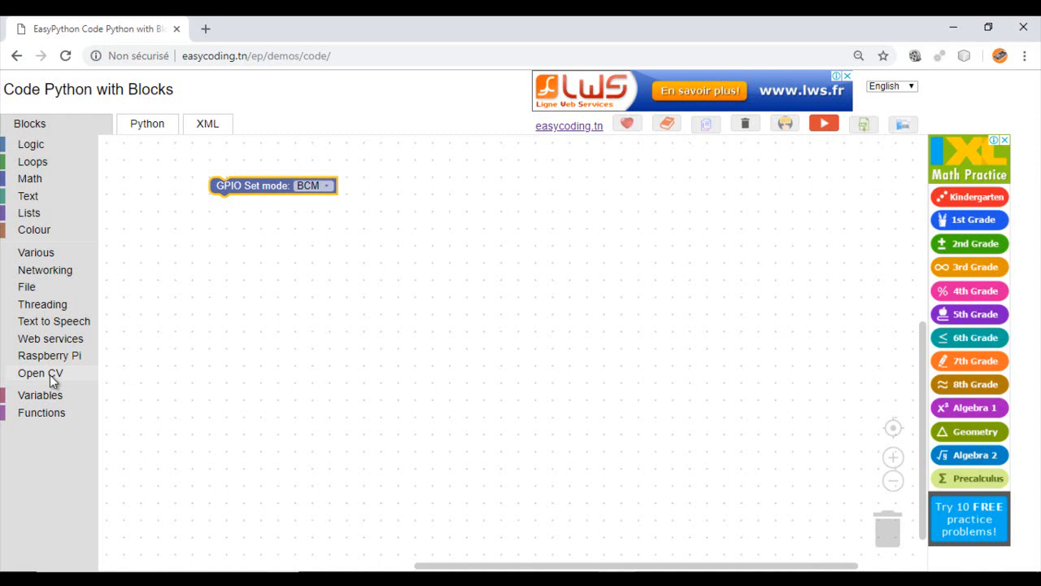
click(48, 356)
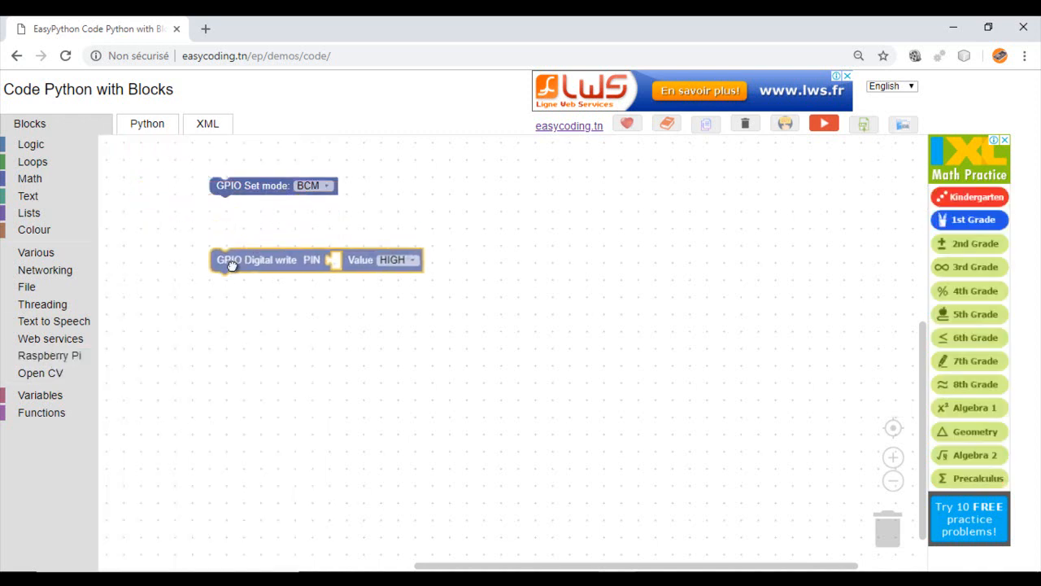
drag(256, 259, 307, 258)
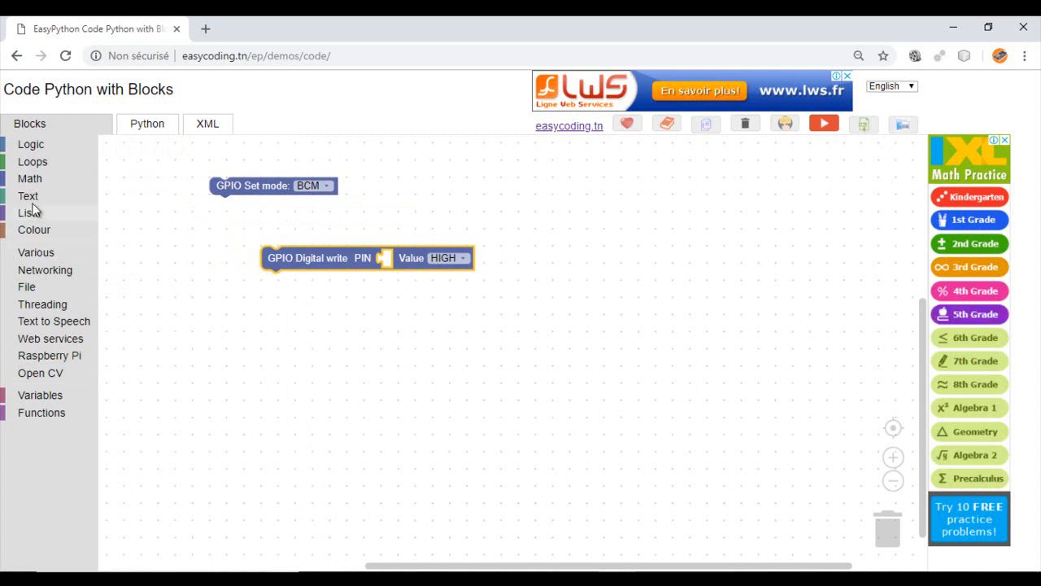
click(30, 178)
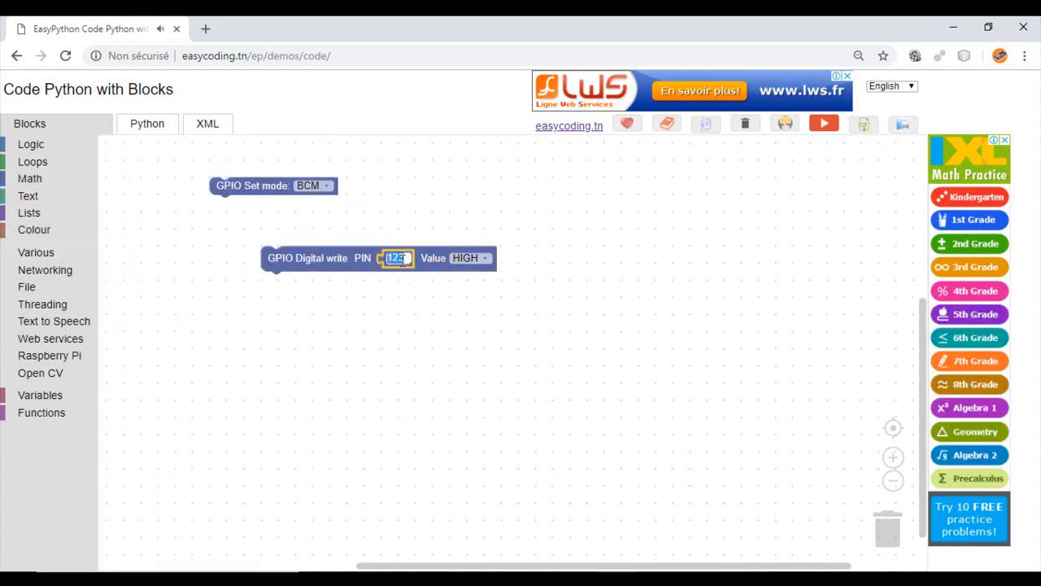
text(3)
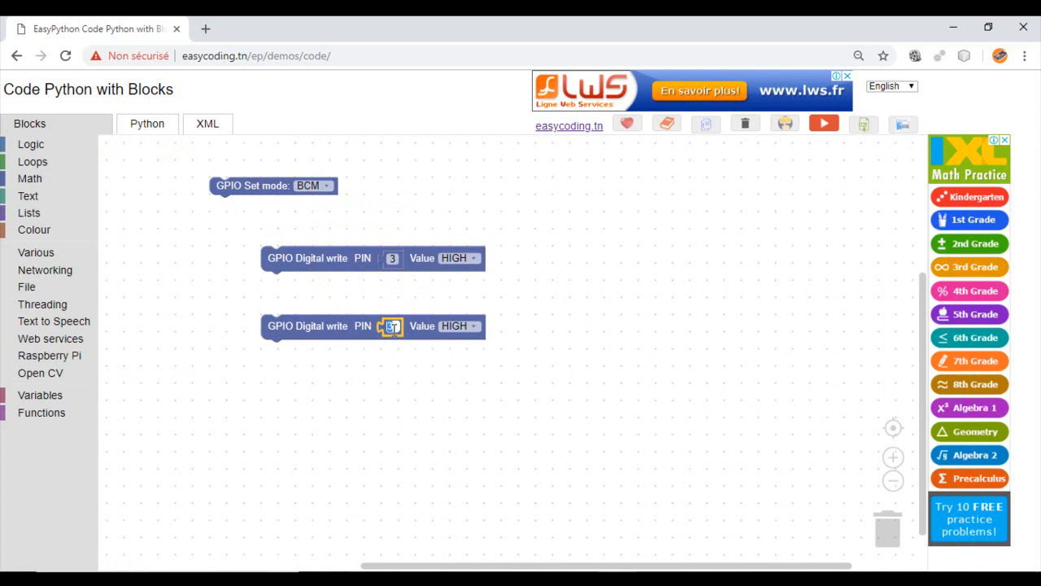
Set the second write to LOW and attach one-second Delay blocks under each write
click(472, 326)
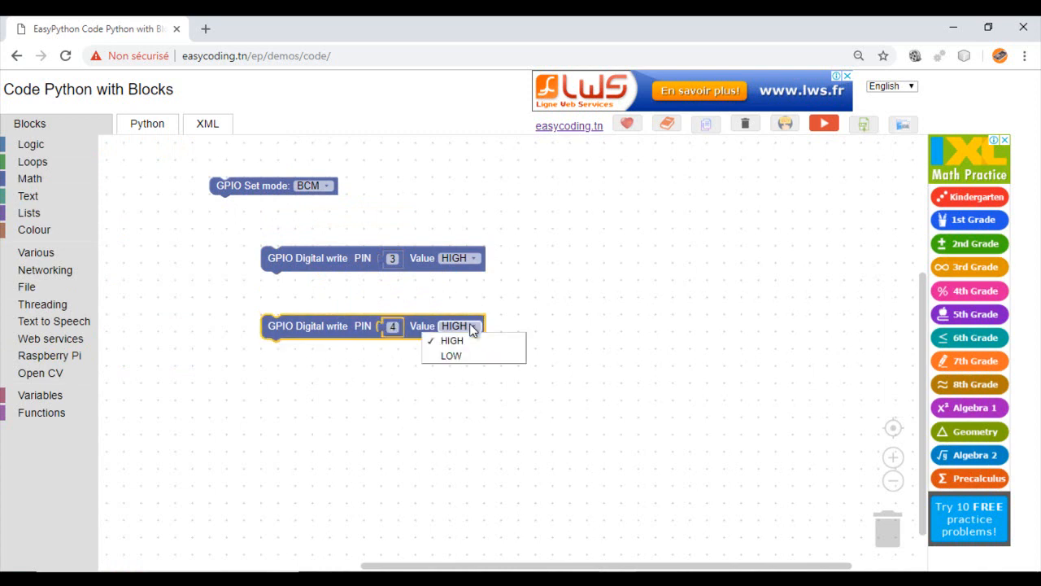
click(452, 356)
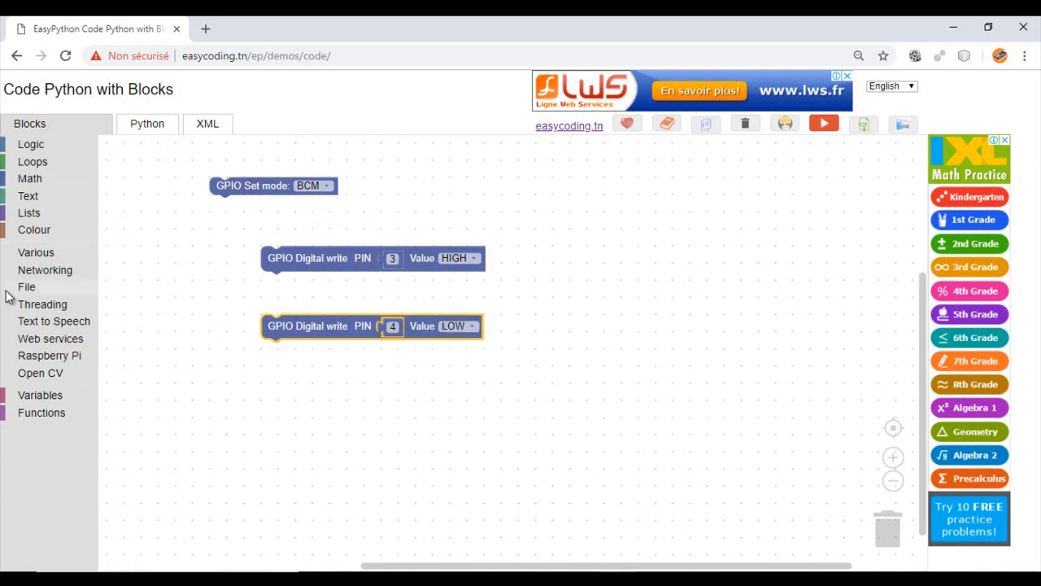
click(36, 252)
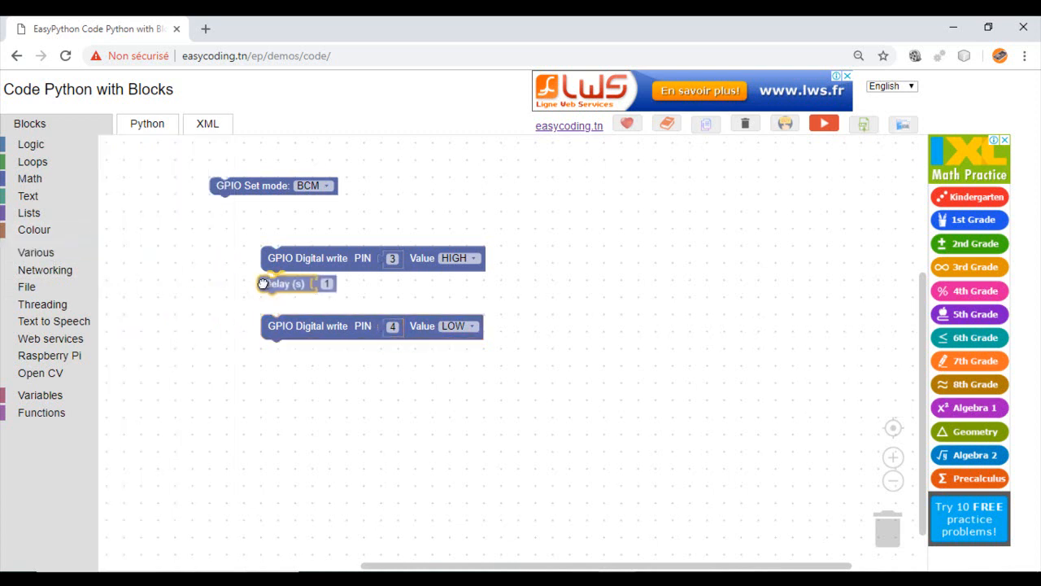
drag(285, 283, 315, 334)
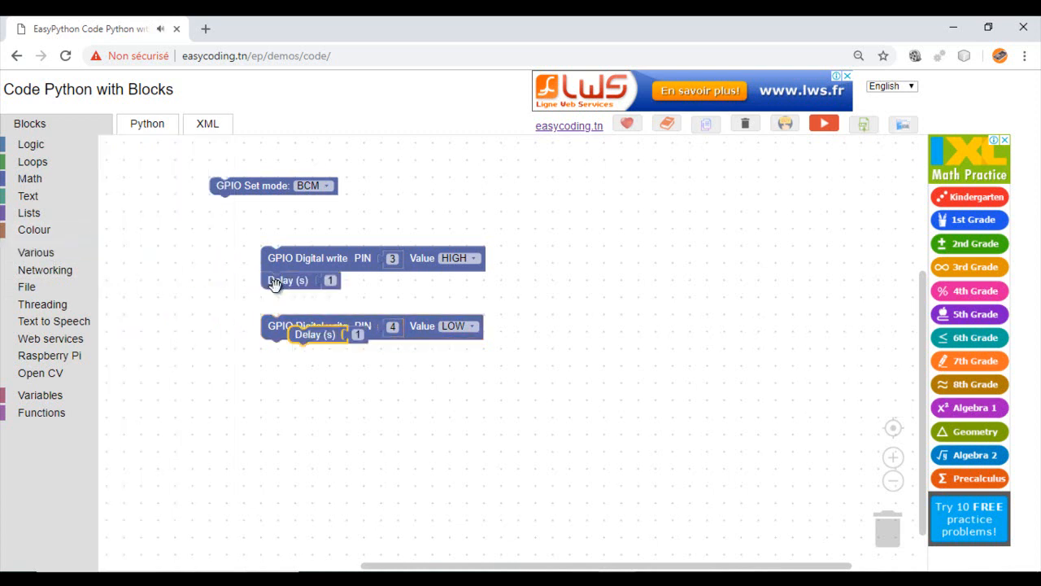
drag(277, 325, 276, 301)
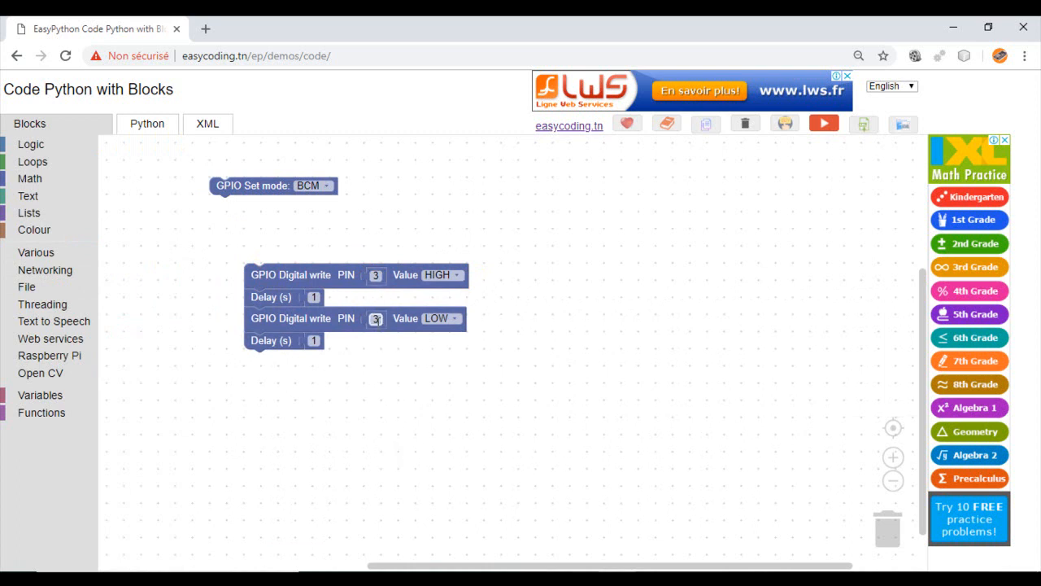
Wrap the write/delay stack in a repeat-5-times loop and end with GPIO cleanup
click(35, 253)
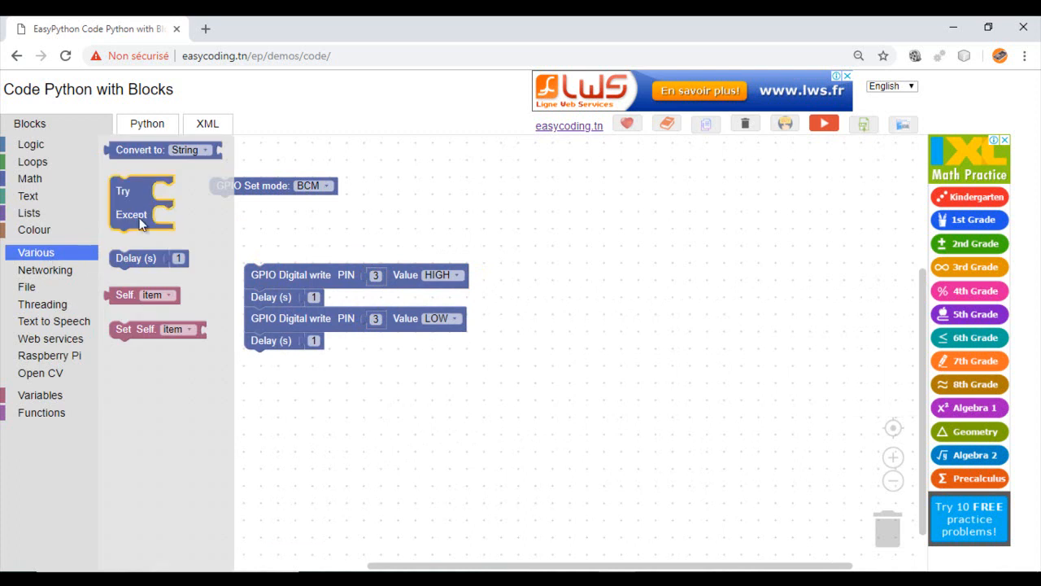
mouse_move(42, 212)
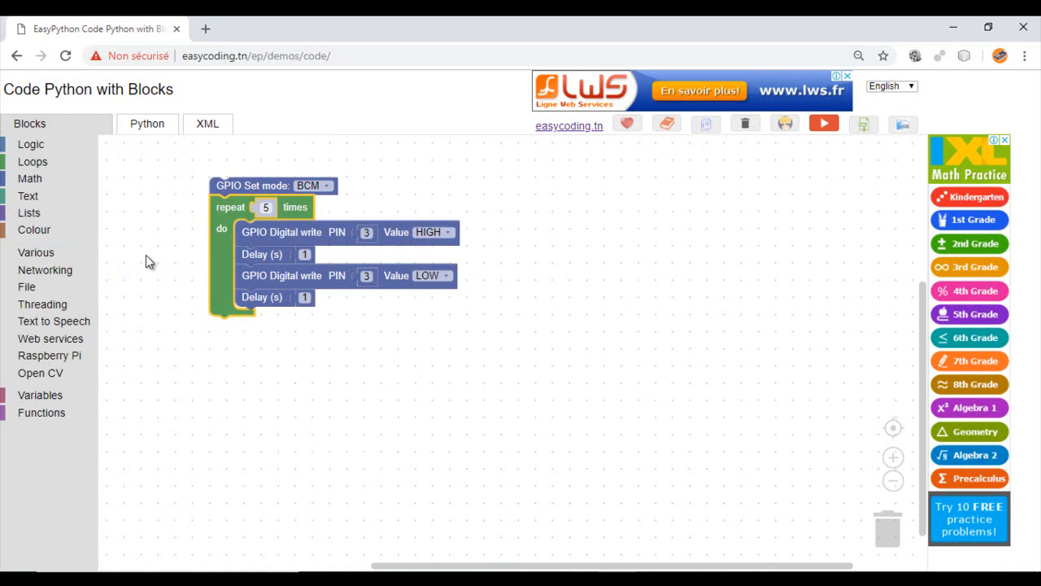
click(50, 355)
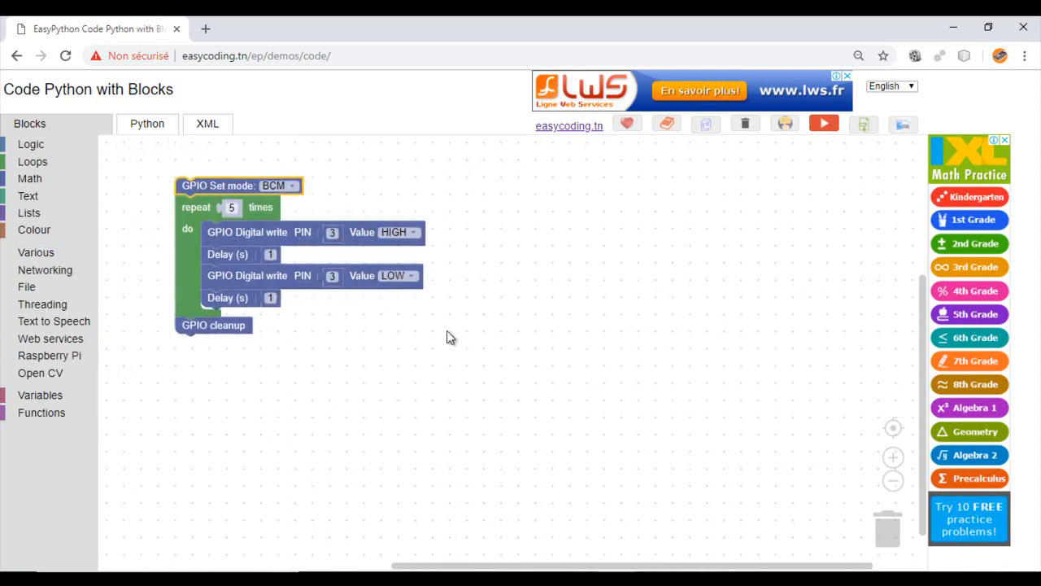
mouse_move(706, 123)
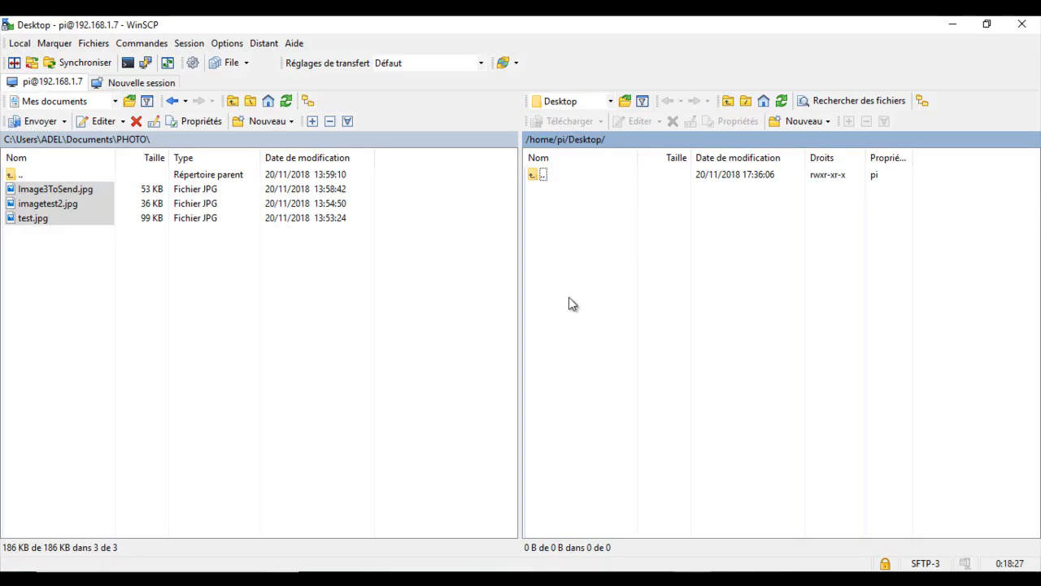
Create a new file named inout.py in the Pi's Desktop folder and start a terminal session
right_click(571, 303)
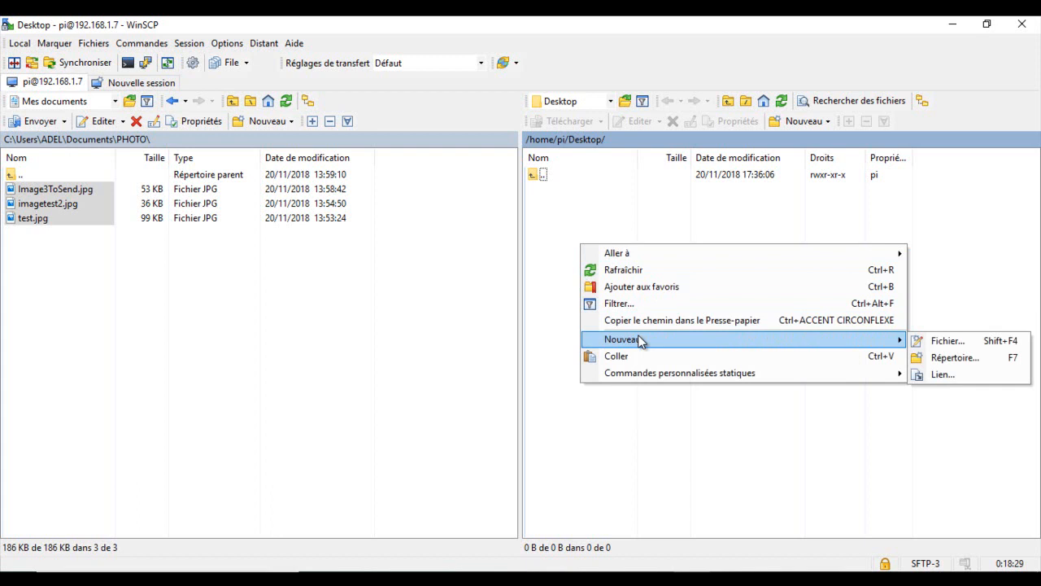
click(945, 347)
text(inout.py)
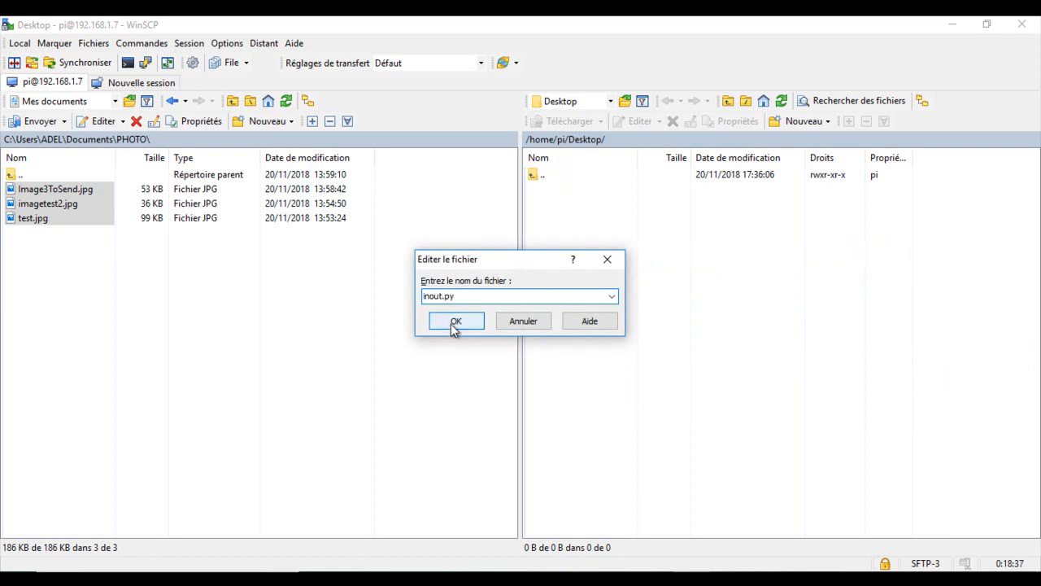
click(455, 320)
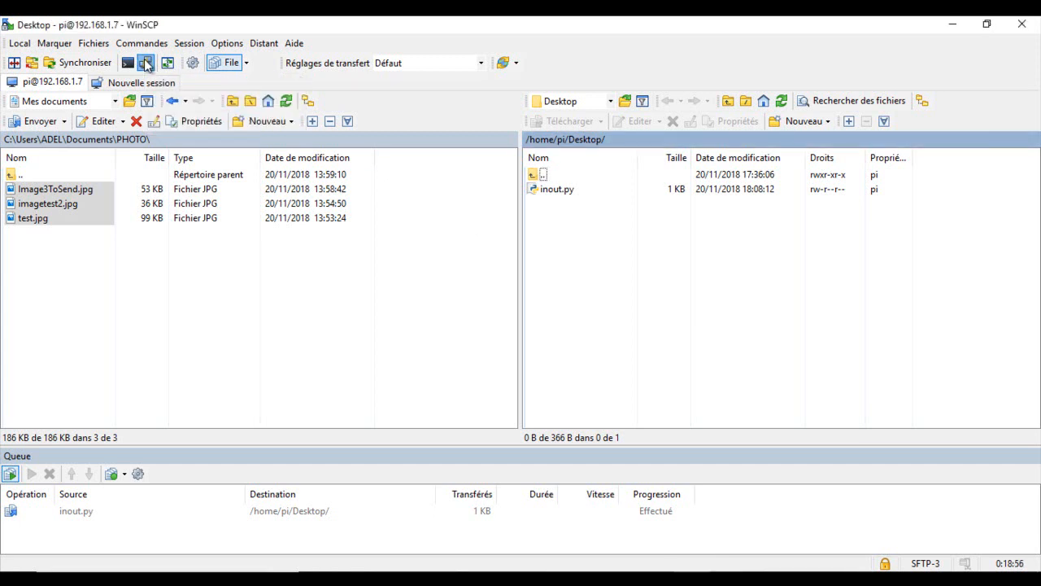
click(144, 62)
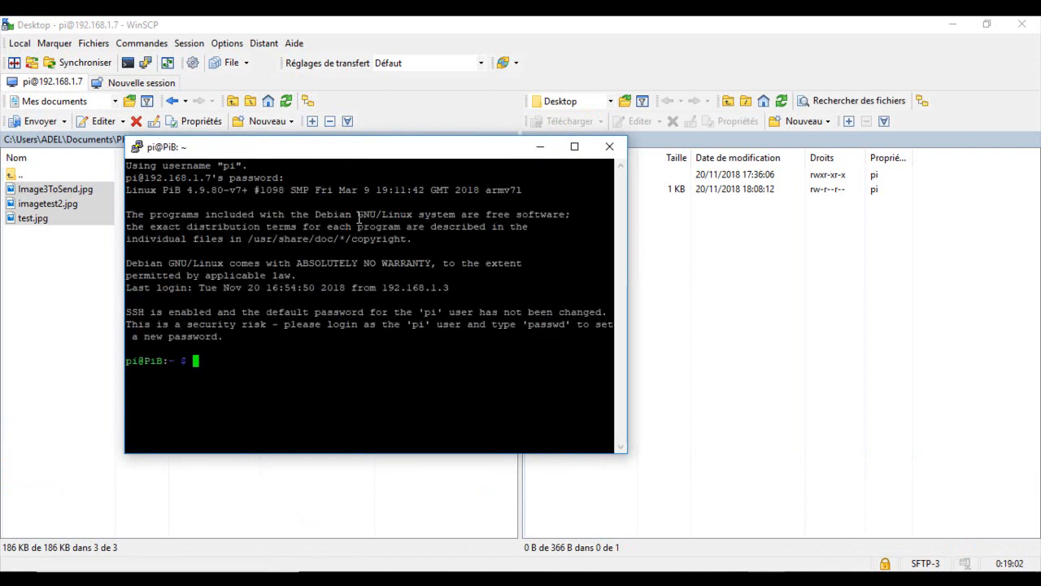
Change into Desktop/, list its files, and run python inout.py
text(cd Desktop/)
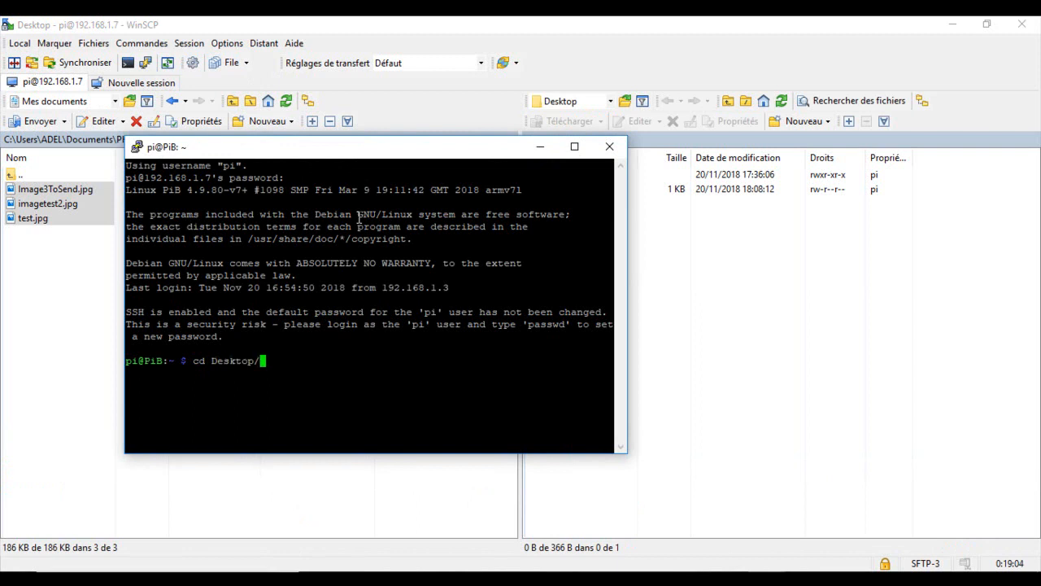
text(ls)
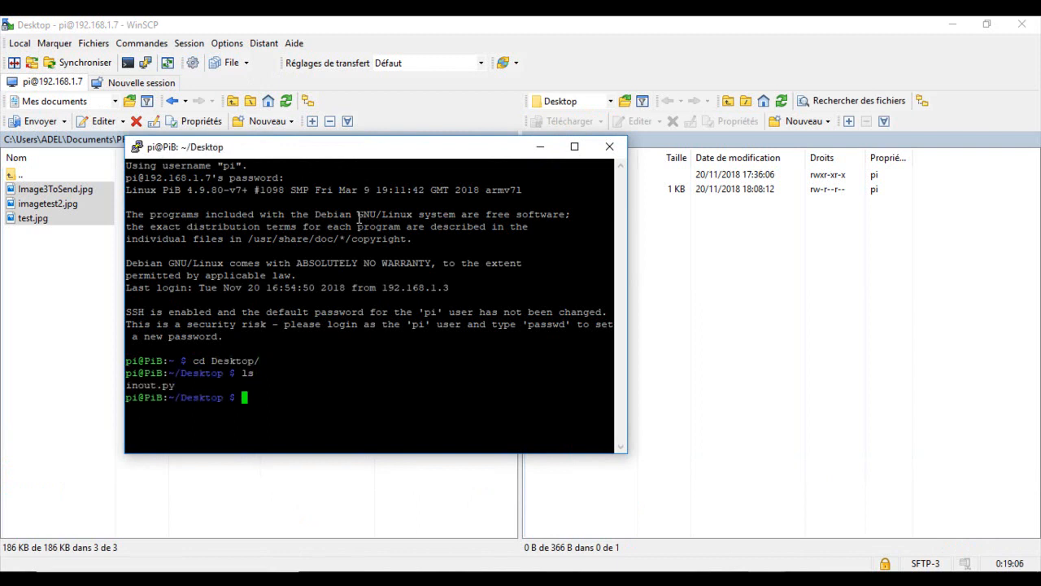
text(python)
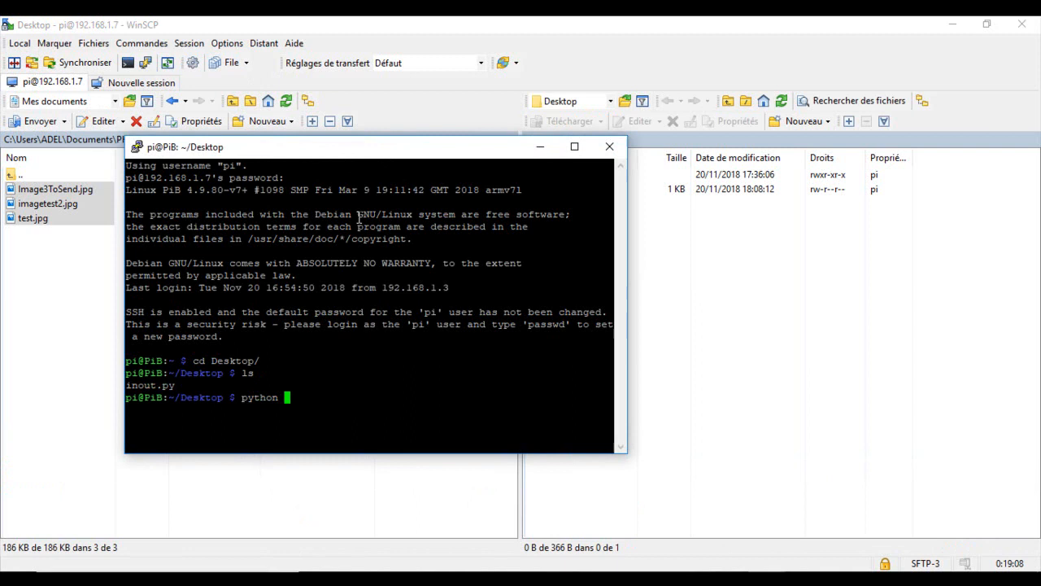
text(inout.py)
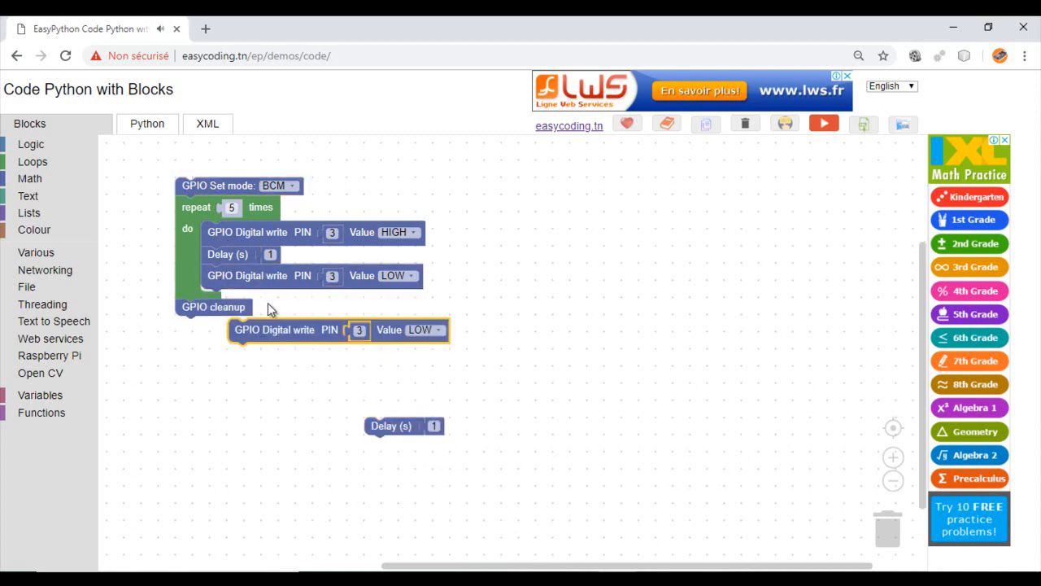
Add a pin 4 HIGH write with a delay after it, and set the first delay to 0.5 seconds
drag(274, 329, 247, 300)
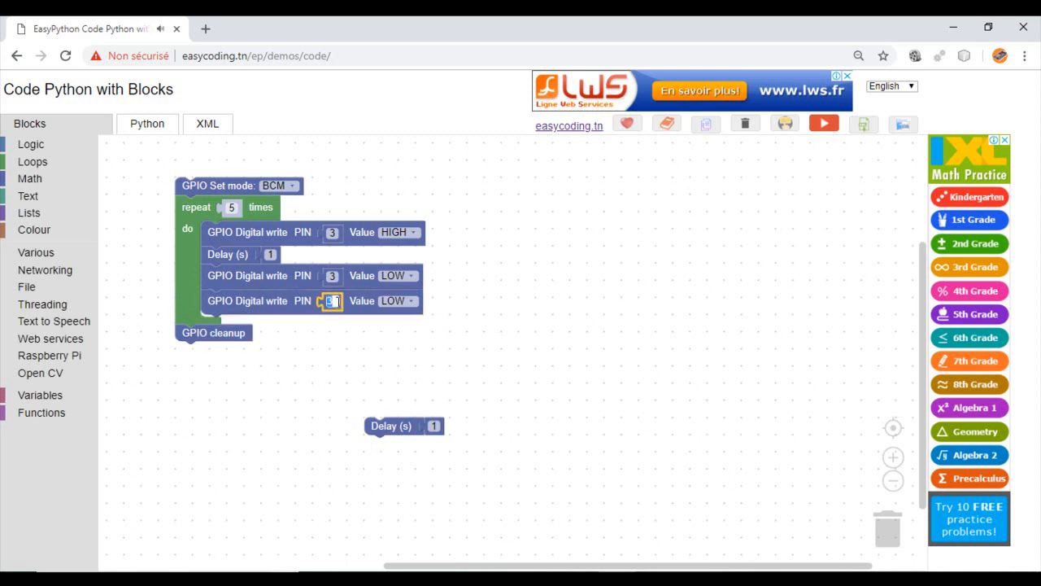
click(407, 301)
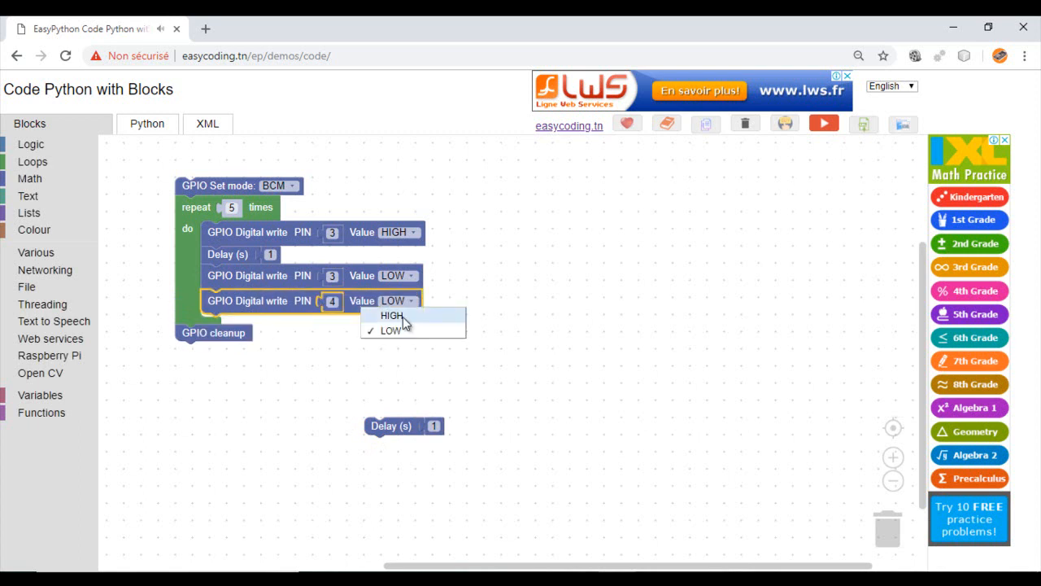
click(386, 315)
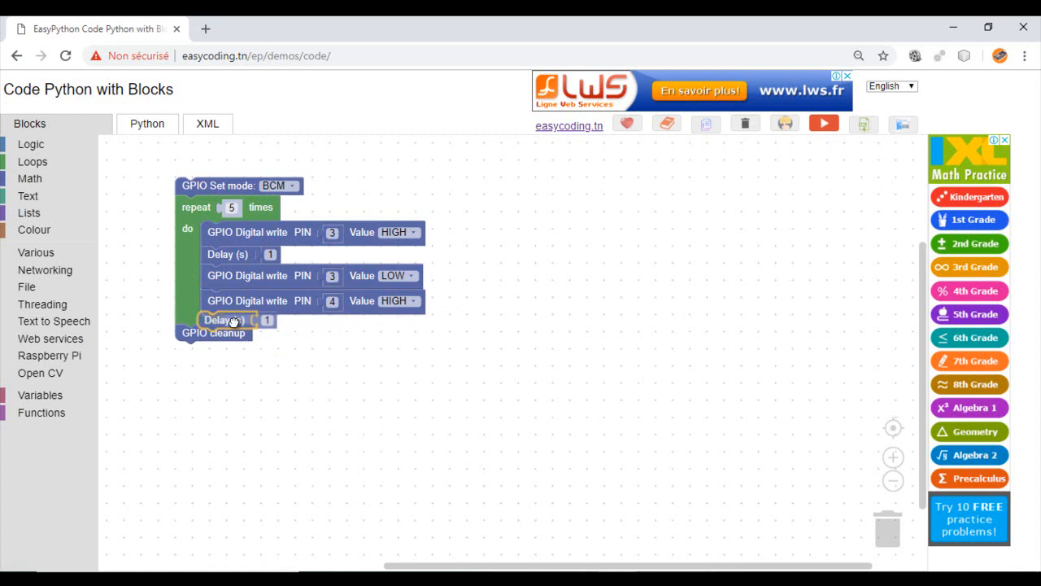
drag(232, 319, 261, 356)
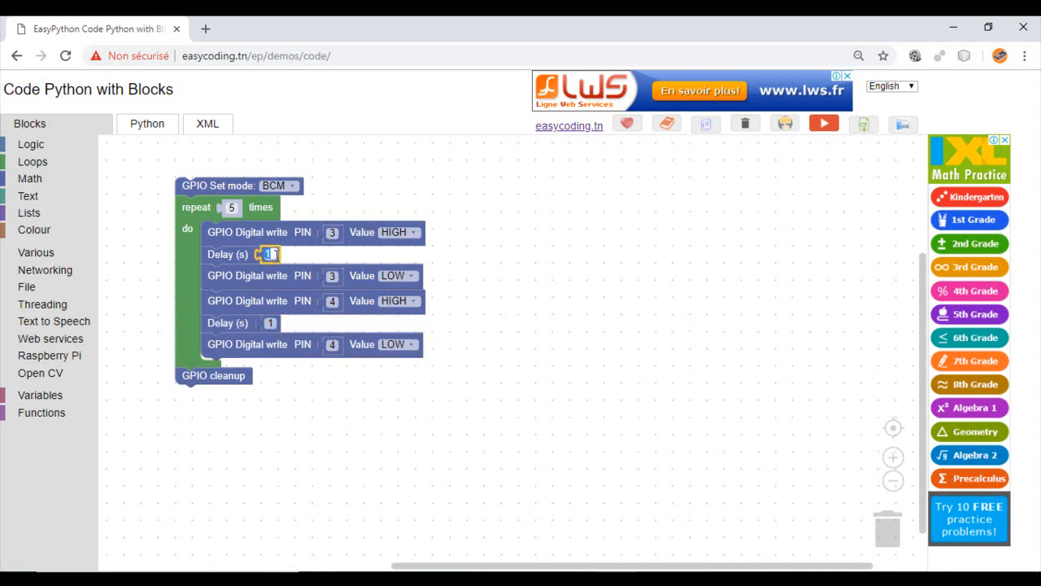
text(0.5)
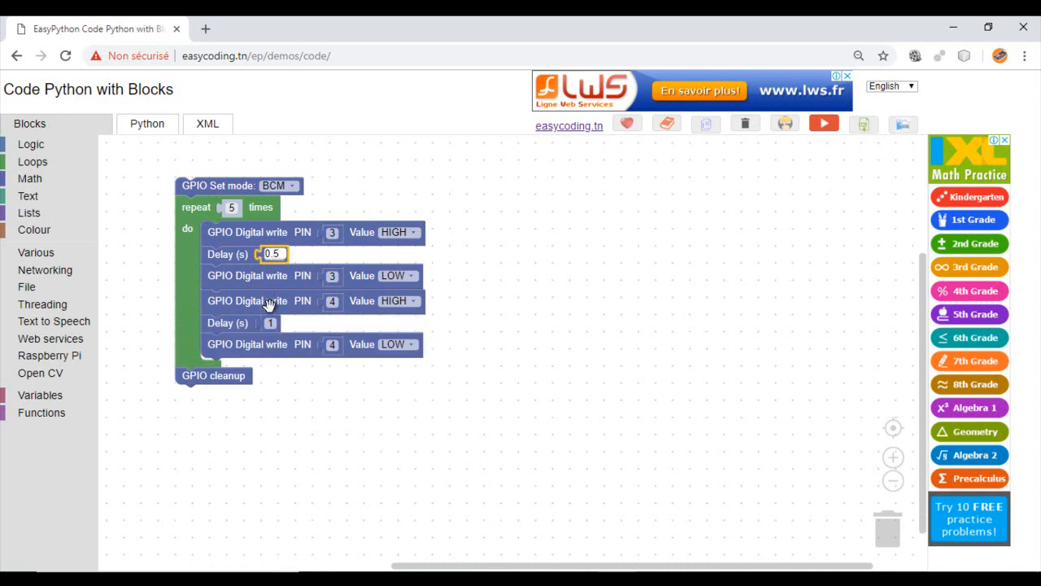
click(270, 323)
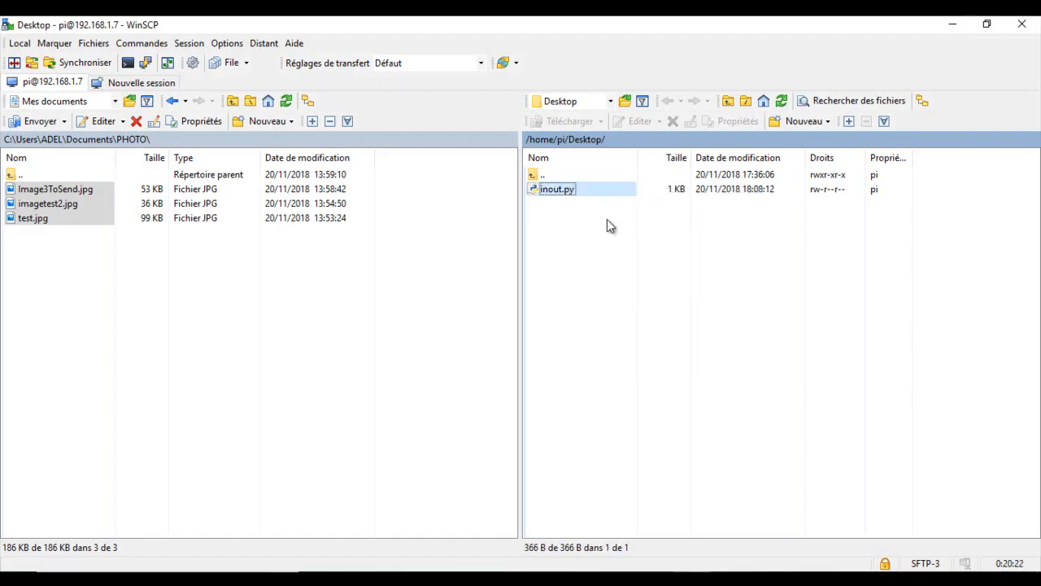
Replace inout.py's code with the new pin 3 and 4 blink version, then run it with Python
double_click(555, 189)
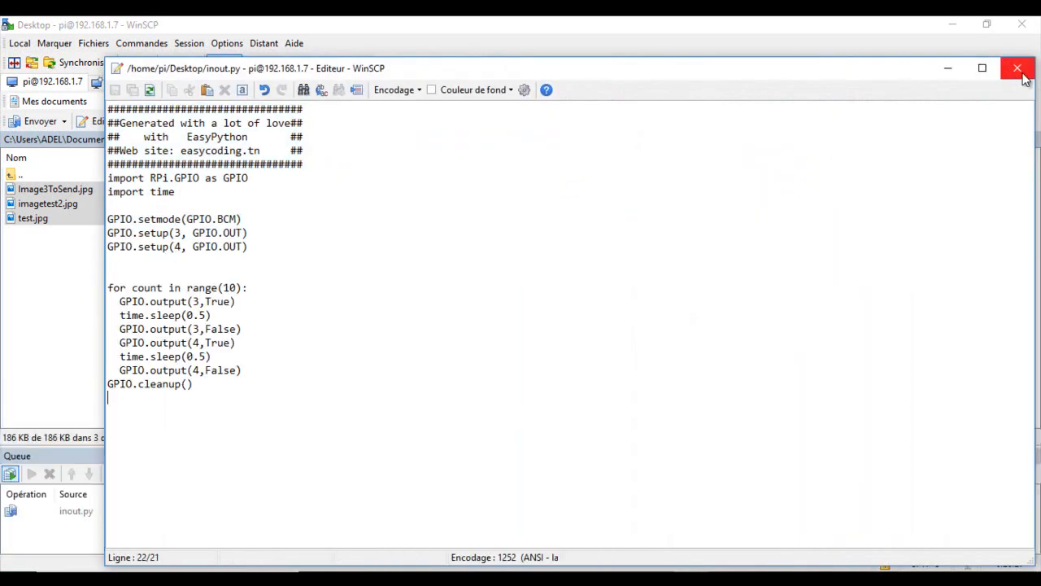
click(1019, 70)
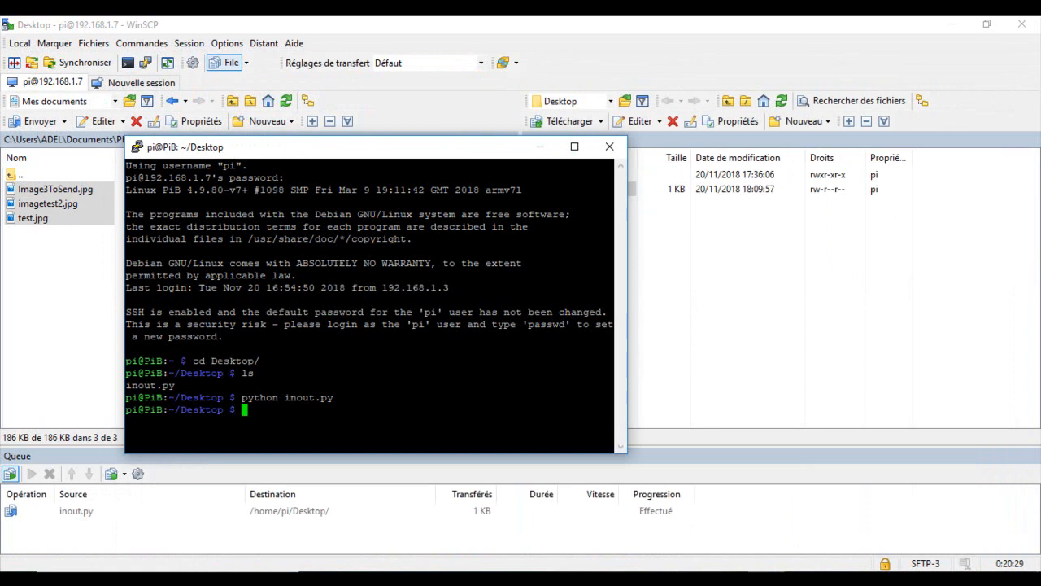
text(python inout.py)
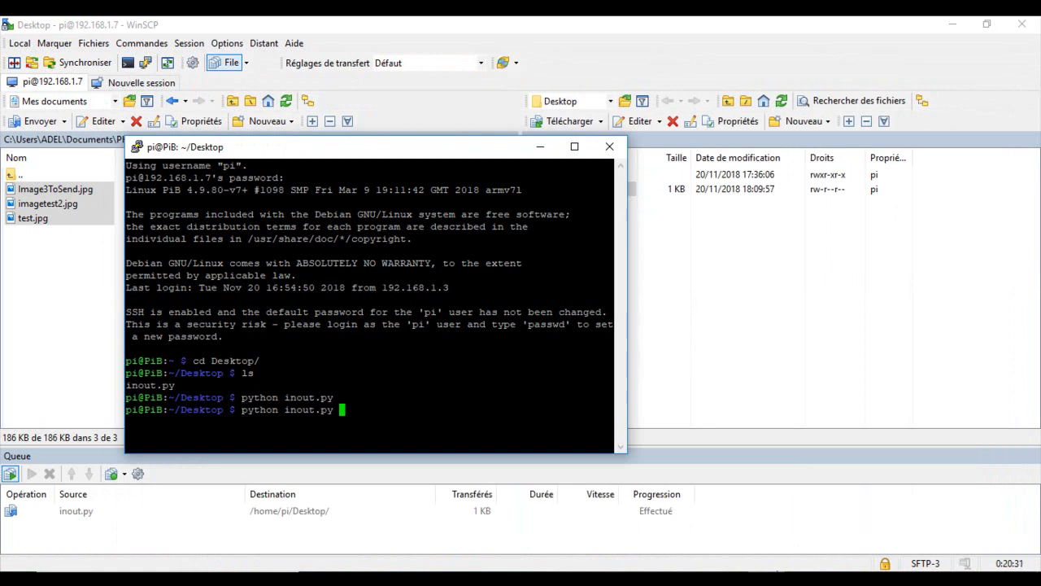